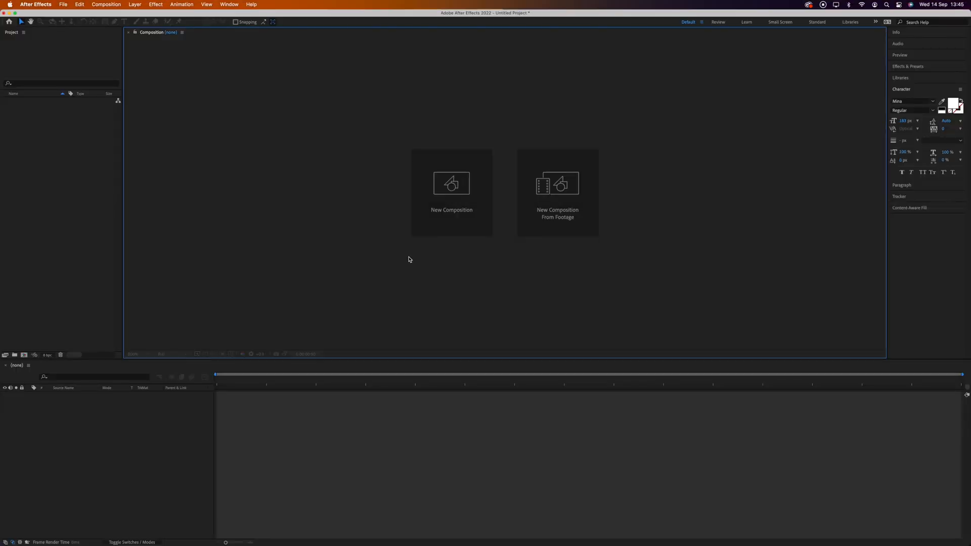
# Create a new 1920×1080 composition 'Comp 1' with default settings.
pyautogui.click(451, 184)
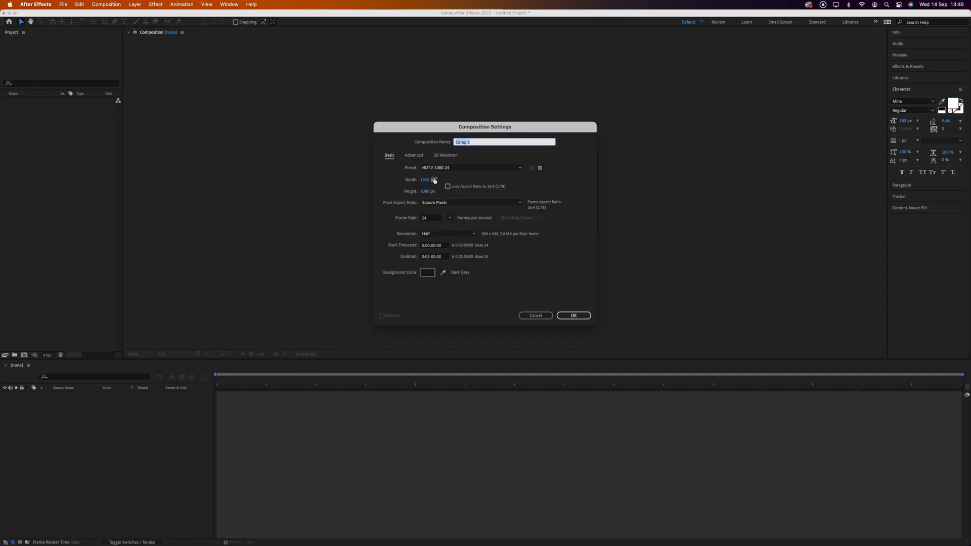
pyautogui.moveTo(486, 228)
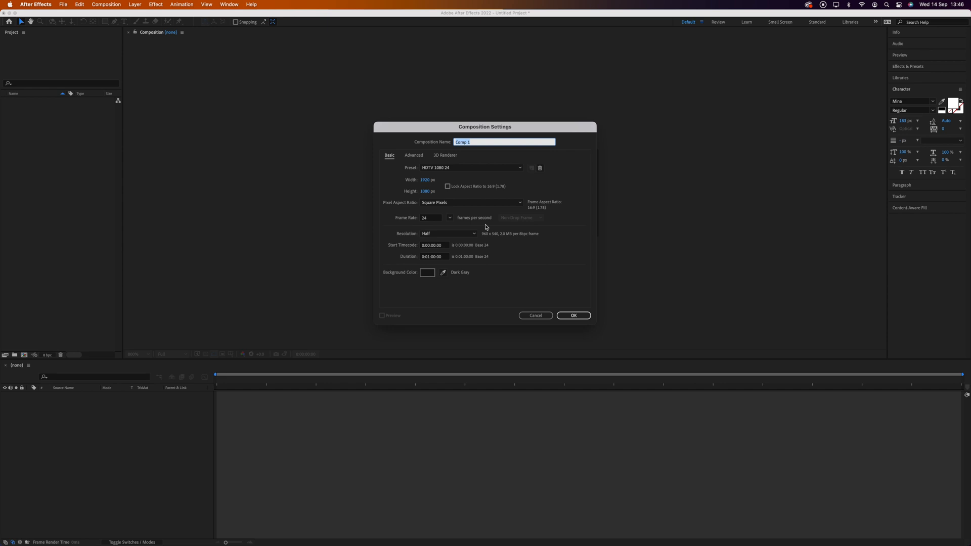
pyautogui.moveTo(434, 274)
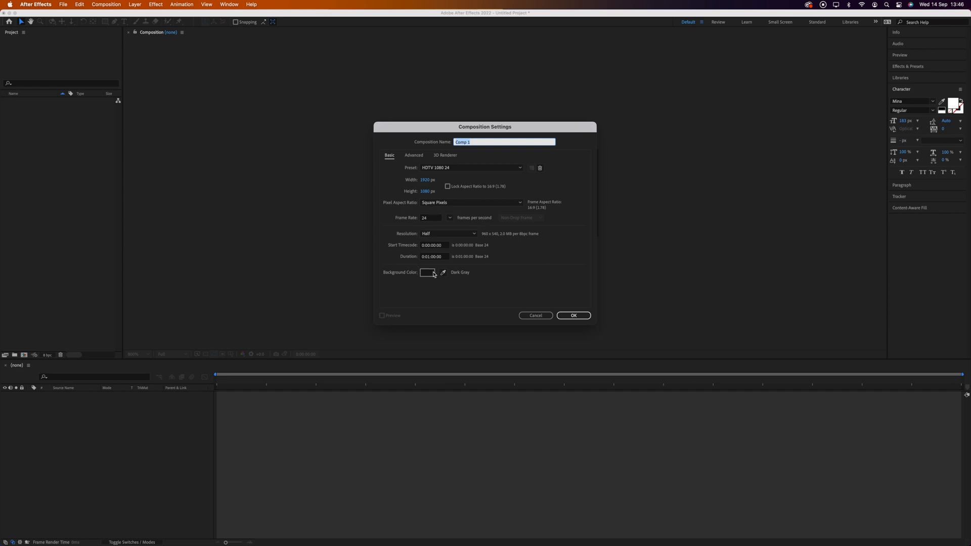
pyautogui.click(572, 315)
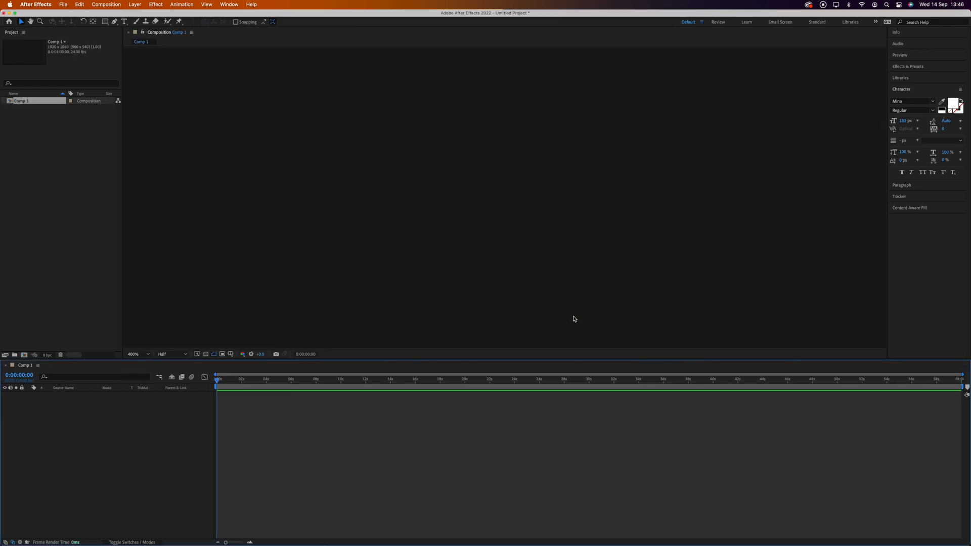
# Add a text layer reading 'Write' in the Mina script font near the comp centre.
pyautogui.click(134, 354)
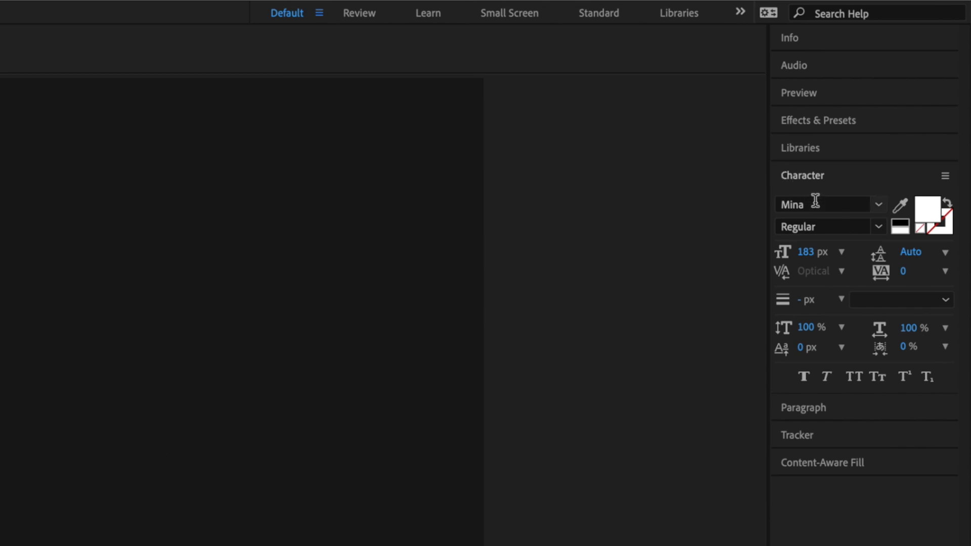
pyautogui.moveTo(824, 205)
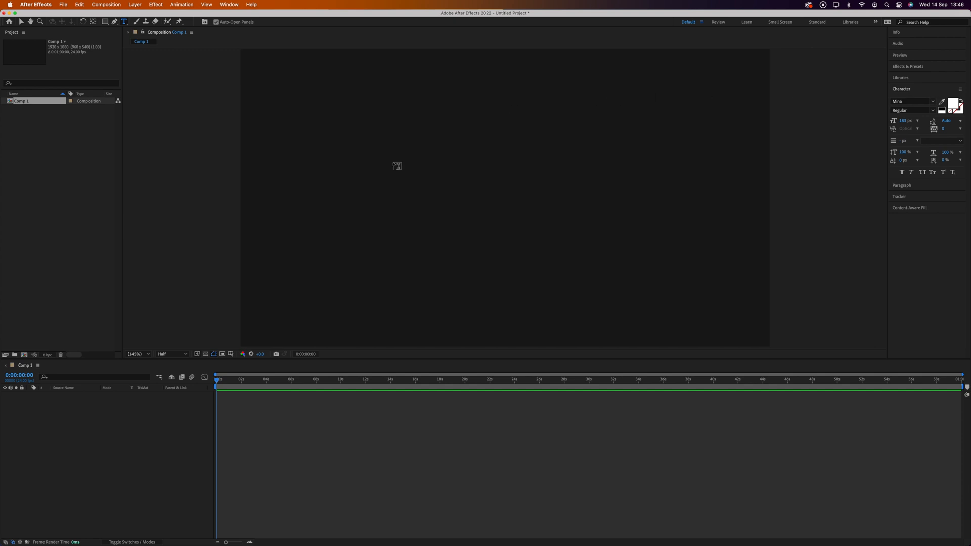
pyautogui.click(383, 195)
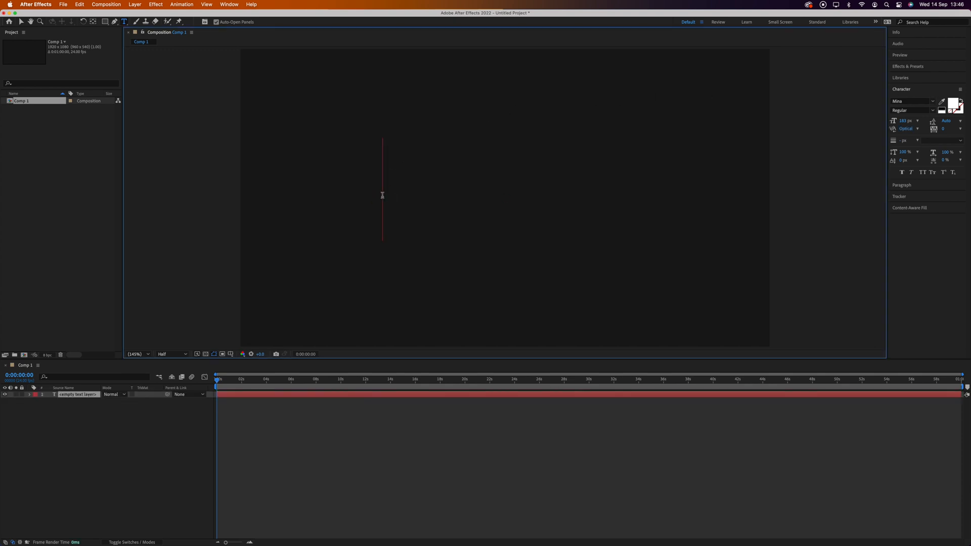
pyautogui.write('Write')
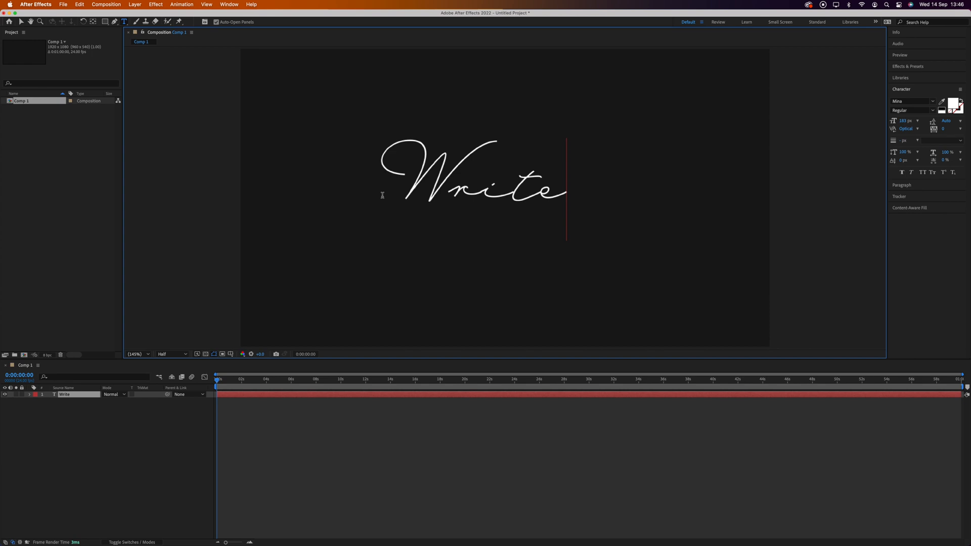
pyautogui.moveTo(347, 182)
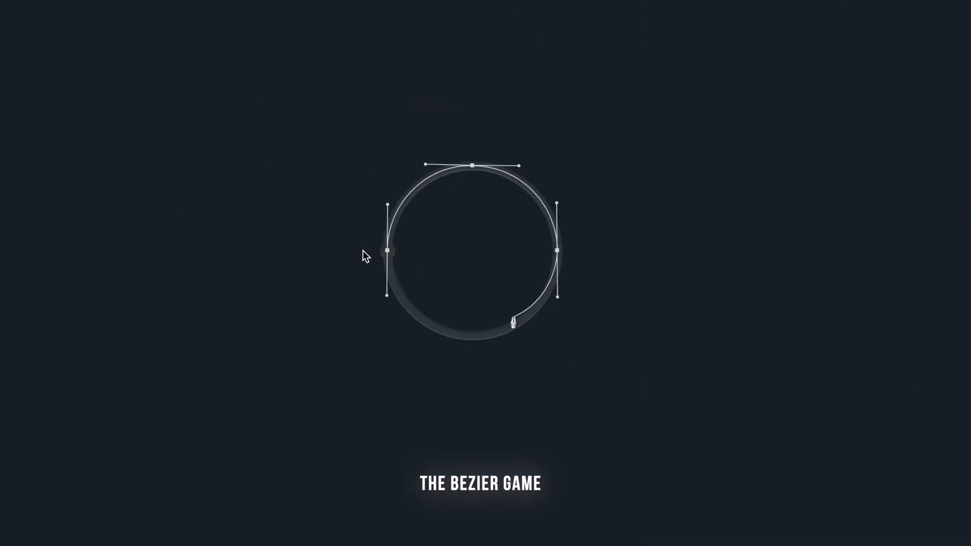
# Switch to the Pen tool with Fill set to None for a stroke-only teal path.
pyautogui.click(472, 335)
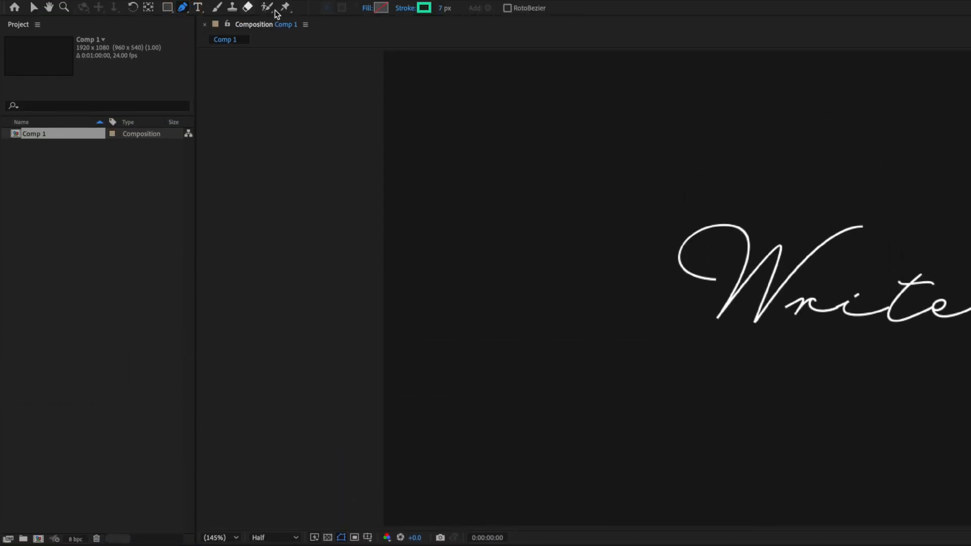
pyautogui.click(366, 8)
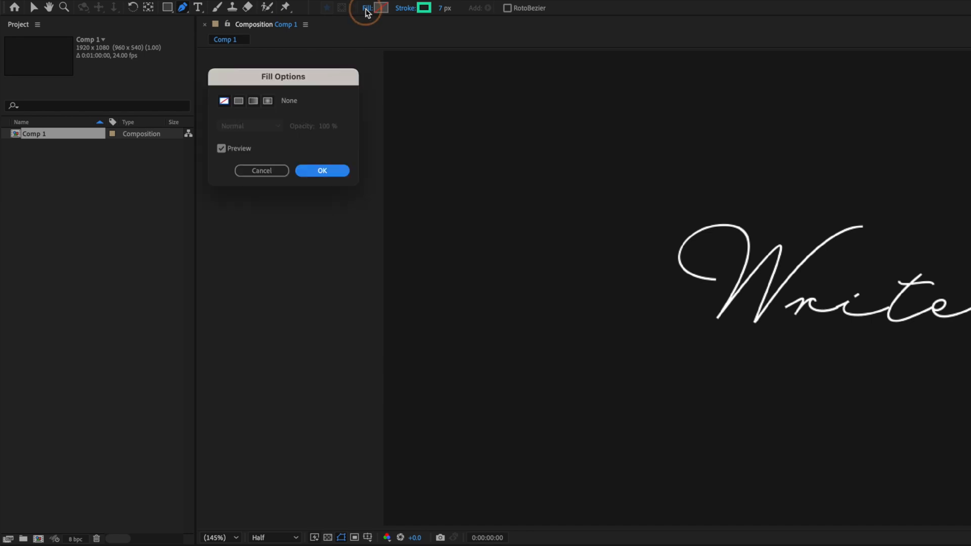
pyautogui.moveTo(321, 170)
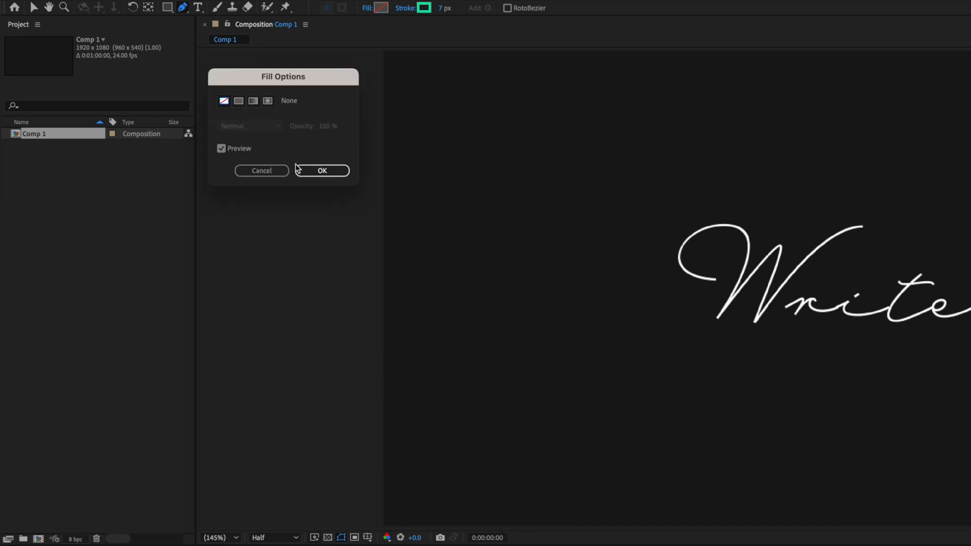
pyautogui.click(322, 170)
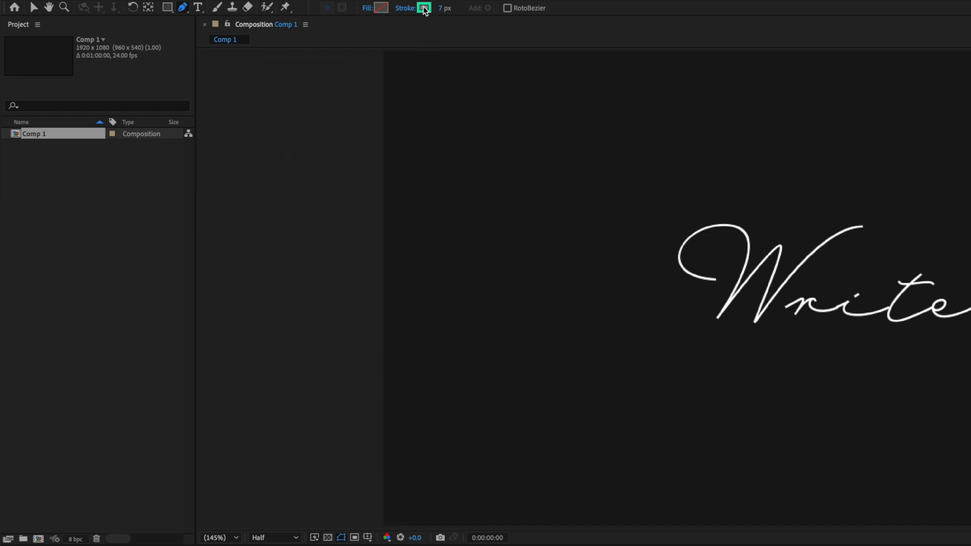
pyautogui.moveTo(424, 7)
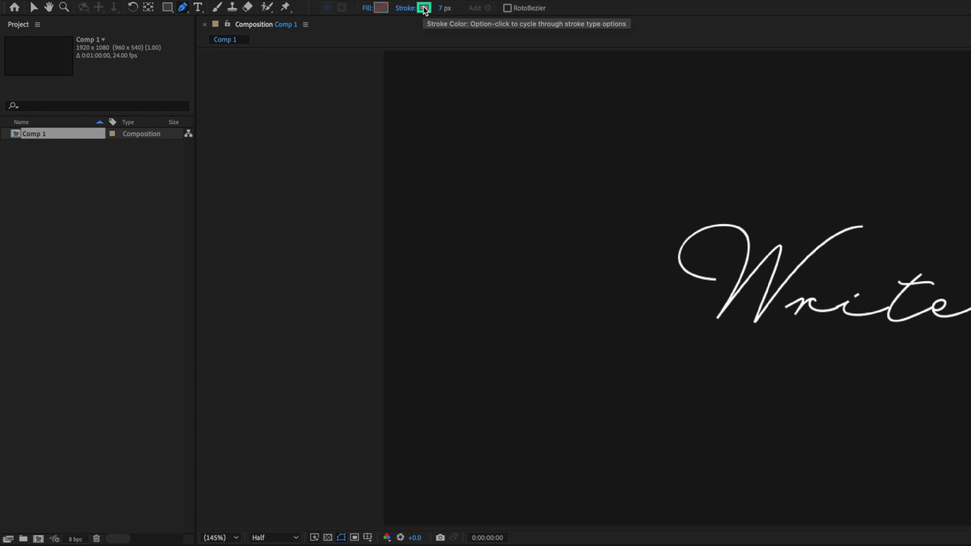
pyautogui.moveTo(440, 17)
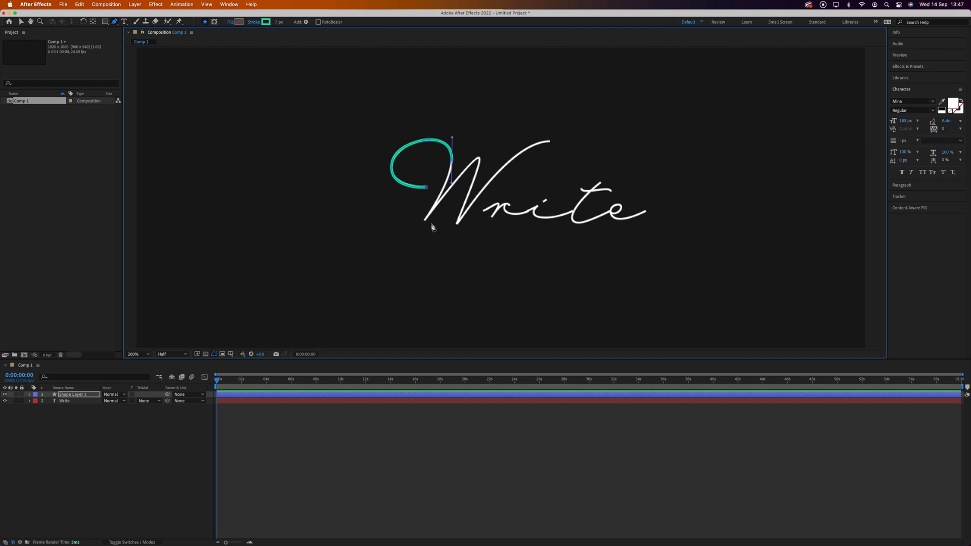
# Continue the bezier path across the full W and into the r.
pyautogui.click(422, 224)
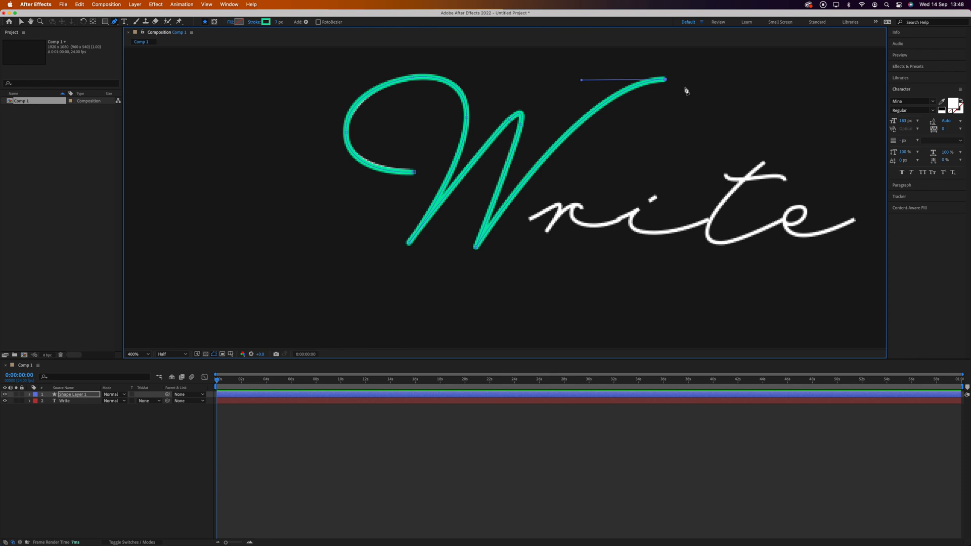
pyautogui.moveTo(675, 87)
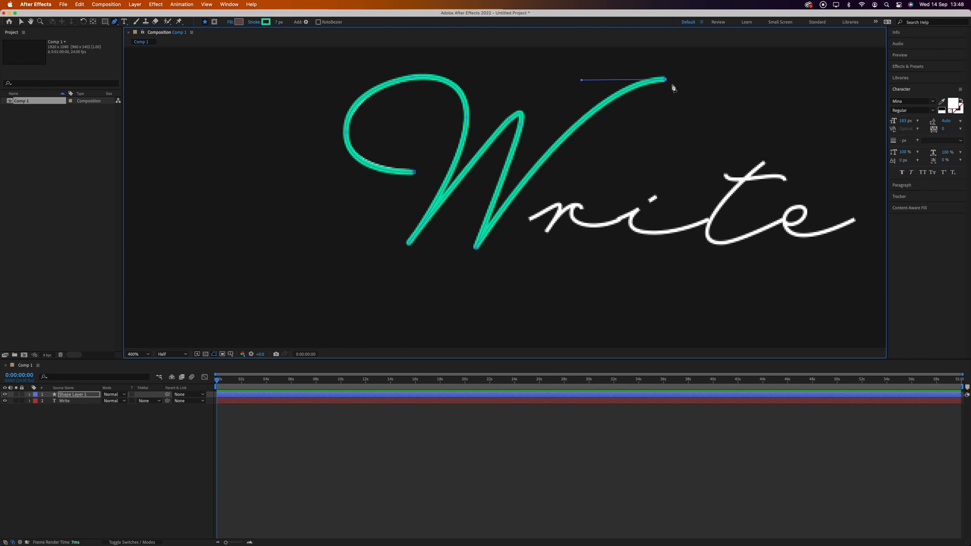
pyautogui.moveTo(529, 242)
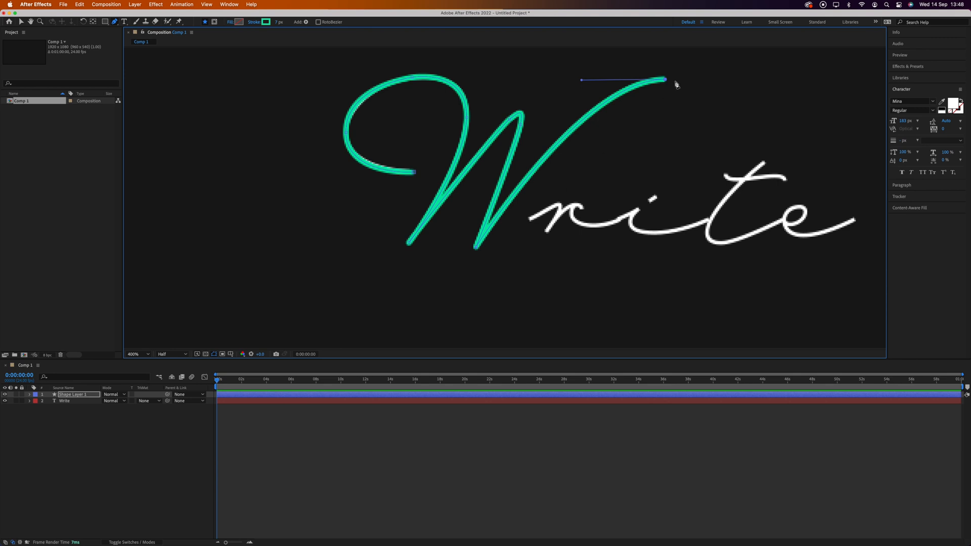
pyautogui.moveTo(608, 134)
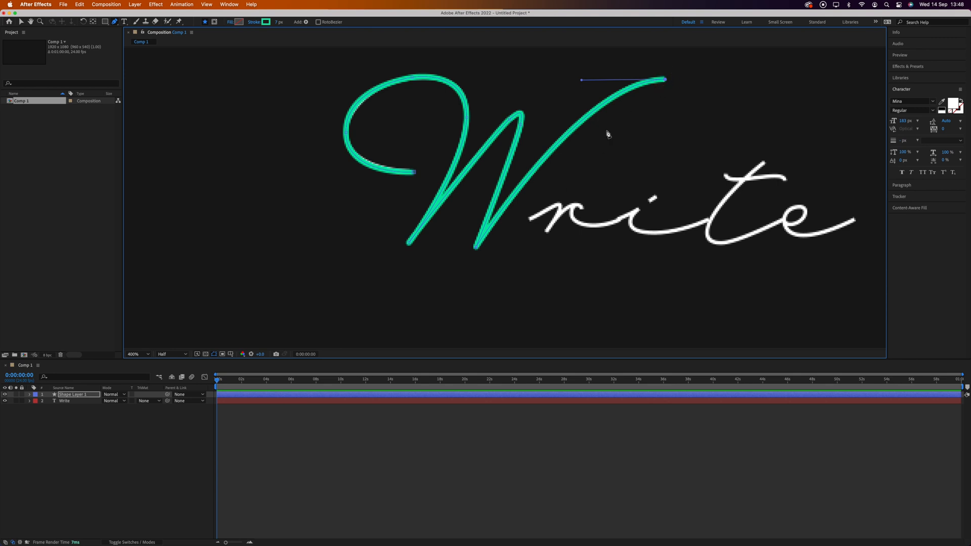
pyautogui.moveTo(547, 225)
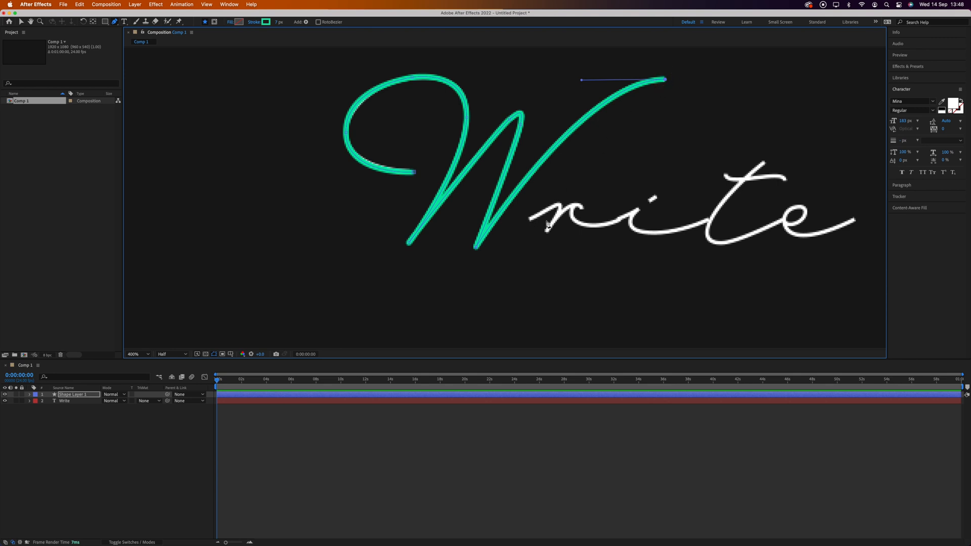
pyautogui.moveTo(529, 215)
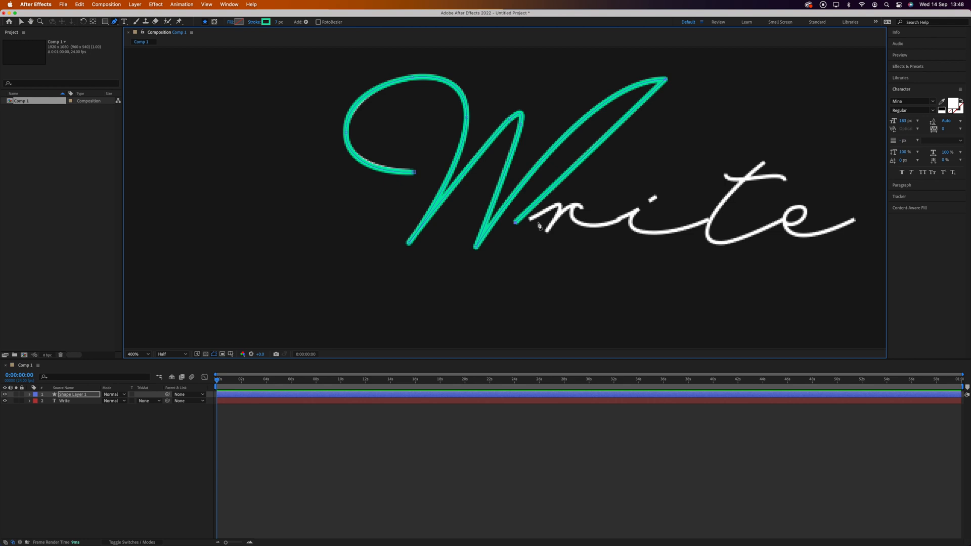
pyautogui.click(133, 353)
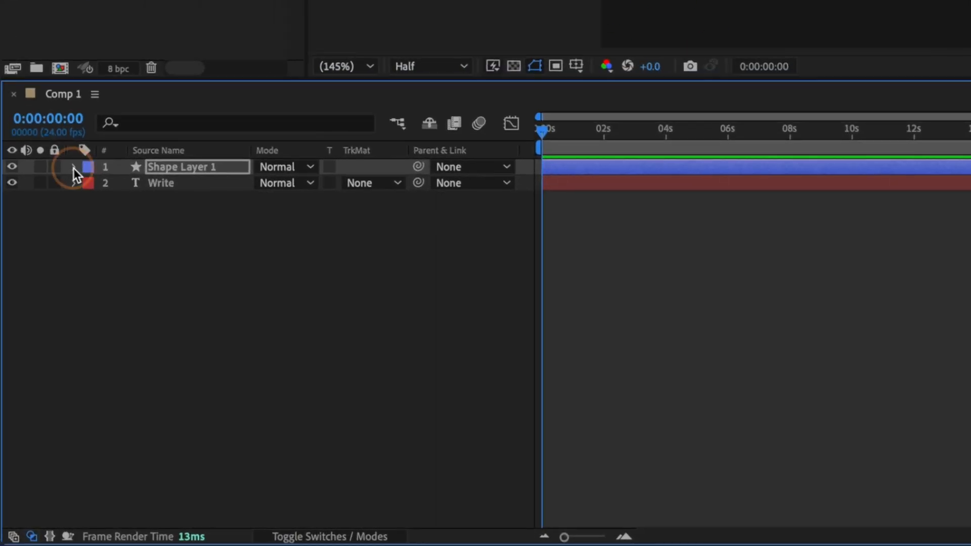
# Add Trim Paths to Shape Layer 1 and keyframe End from 0% to 100%.
pyautogui.click(389, 183)
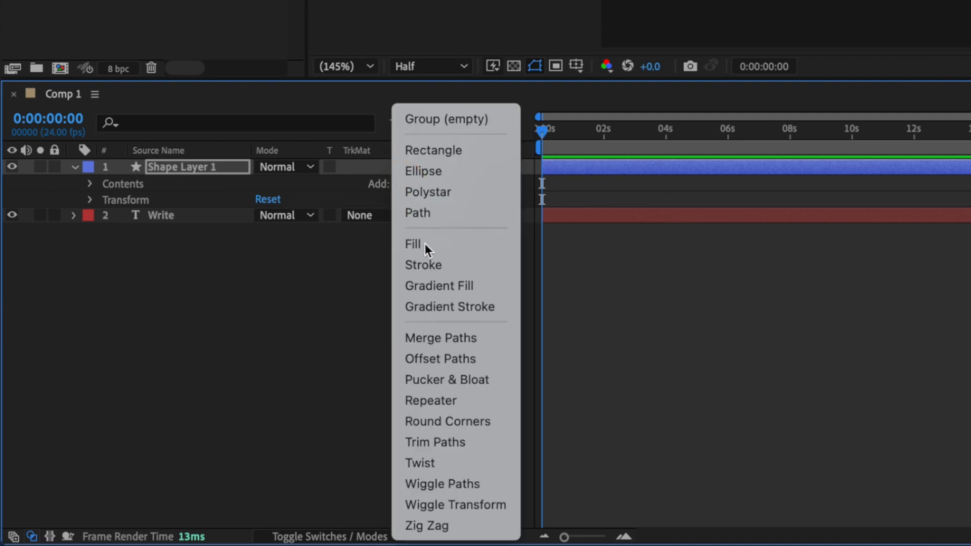
pyautogui.moveTo(440, 442)
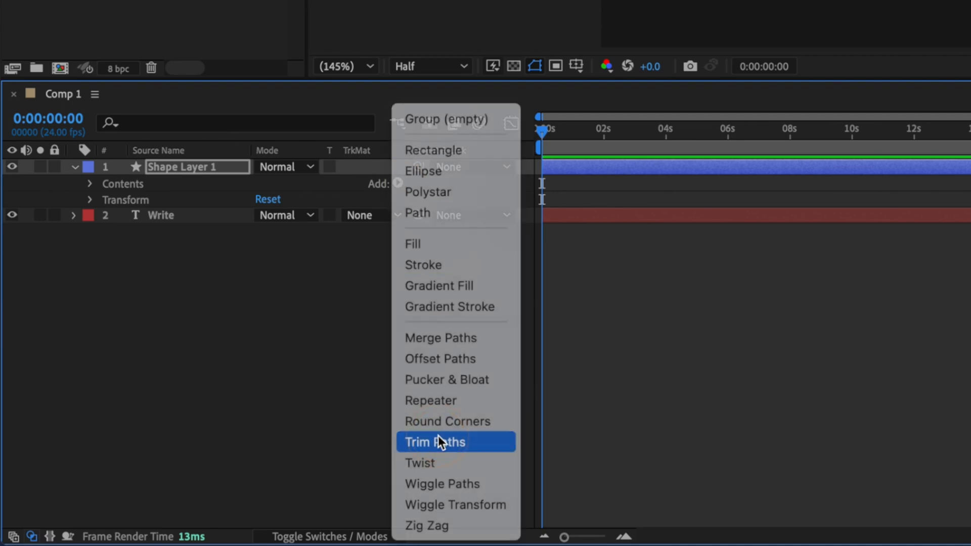
pyautogui.click(434, 442)
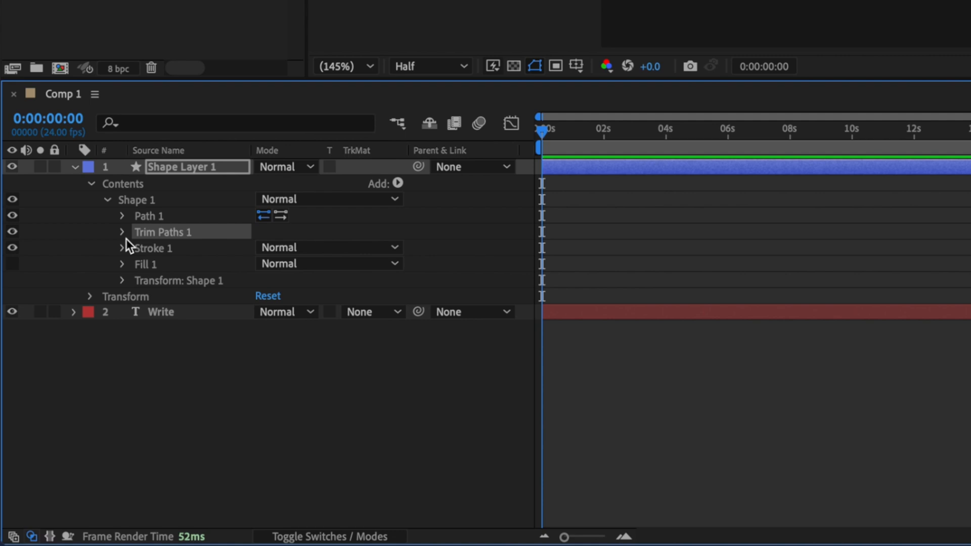
pyautogui.click(123, 232)
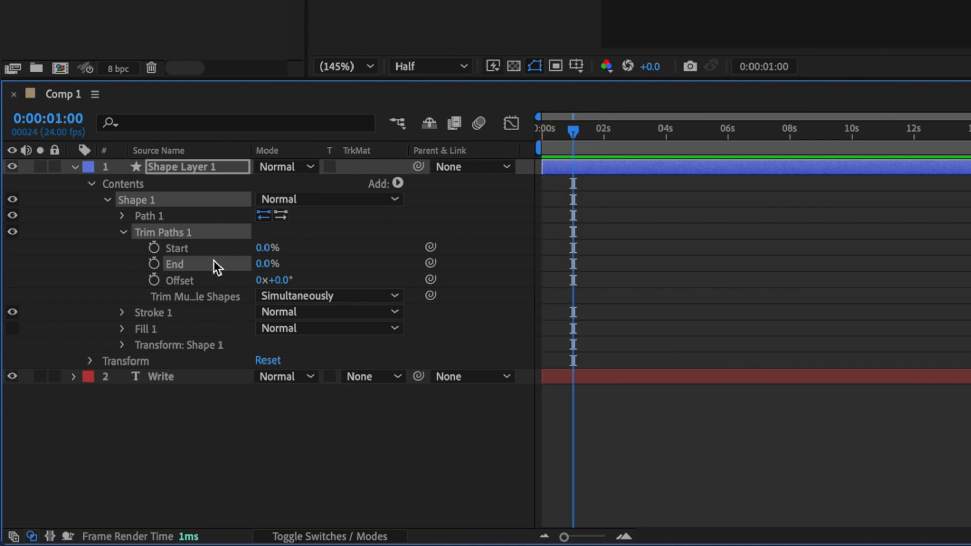
pyautogui.click(154, 264)
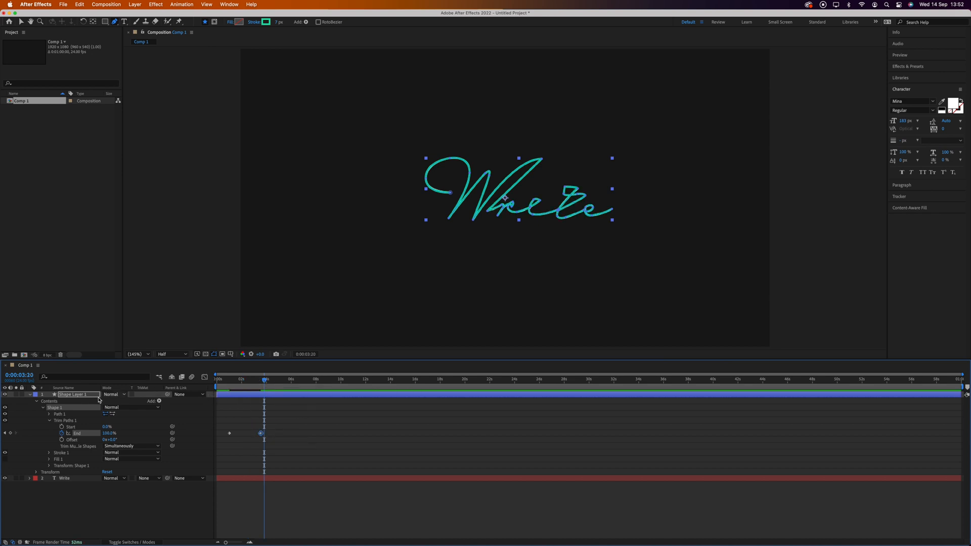
# Set the Write layer's track matte to Alpha Matte 'Shape Layer 1'.
pyautogui.click(28, 395)
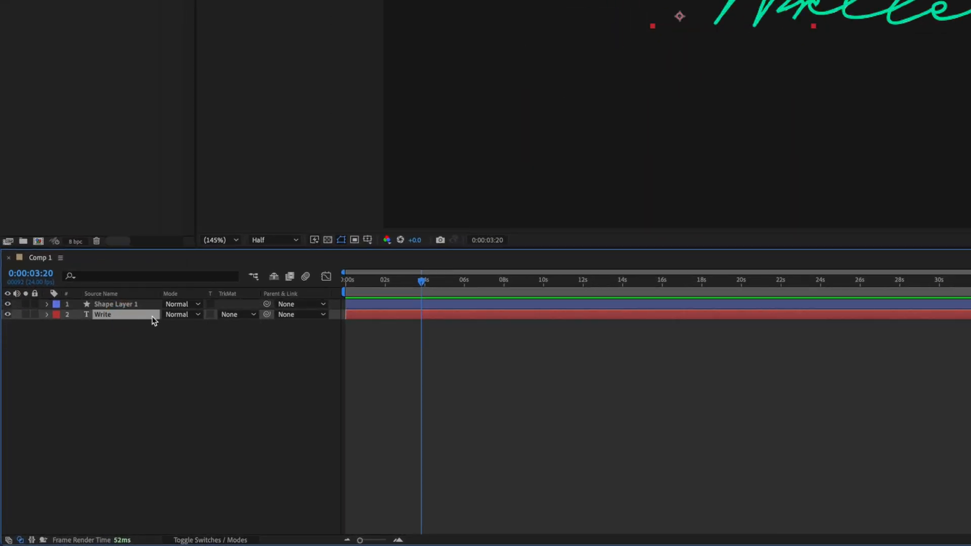
pyautogui.click(254, 315)
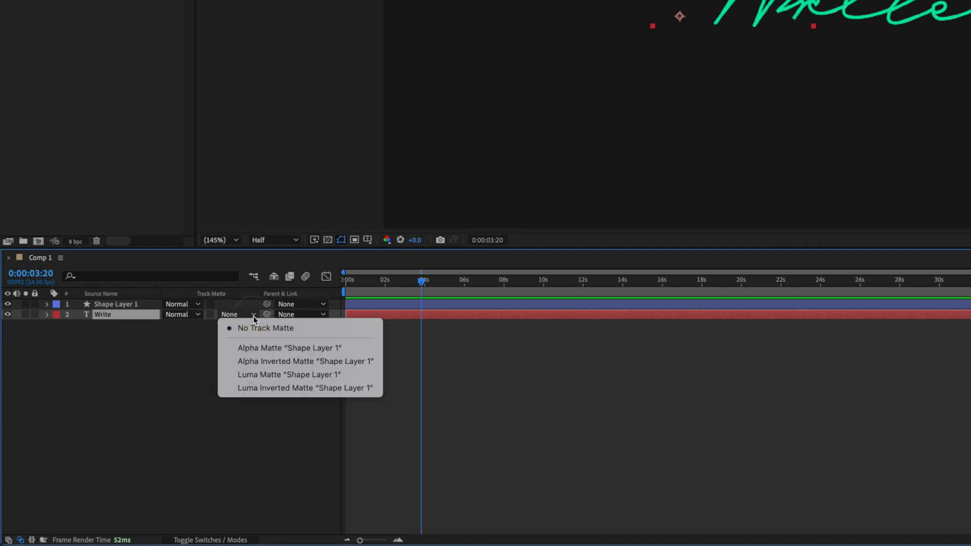
pyautogui.moveTo(289, 347)
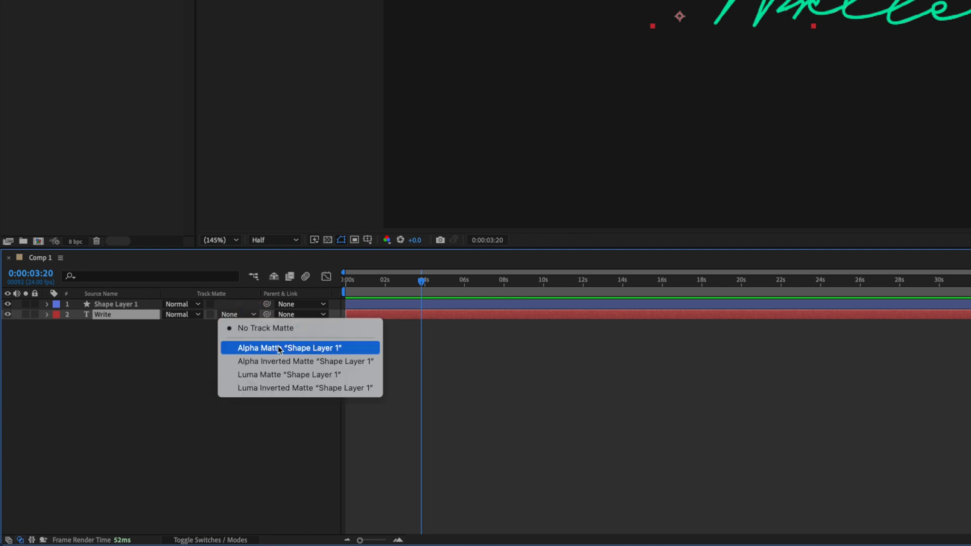
pyautogui.click(288, 347)
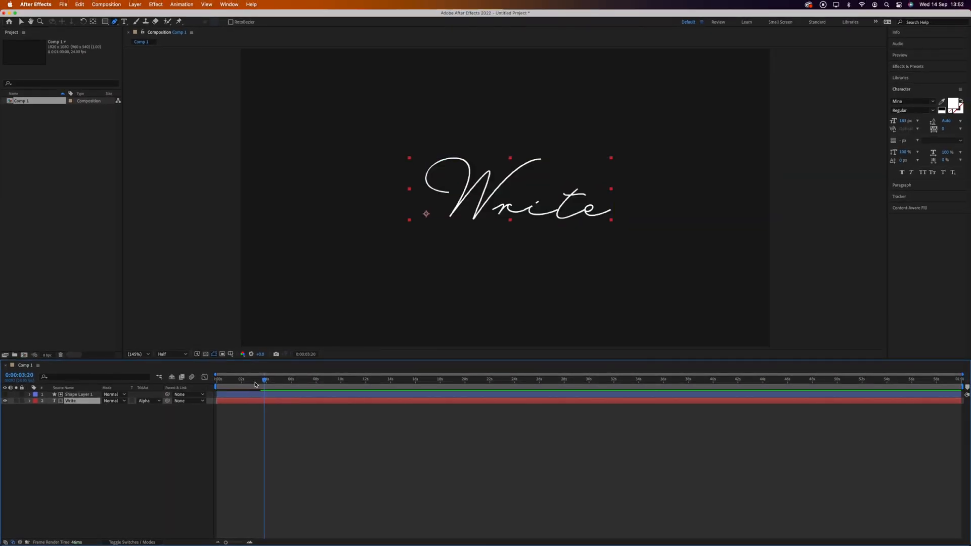